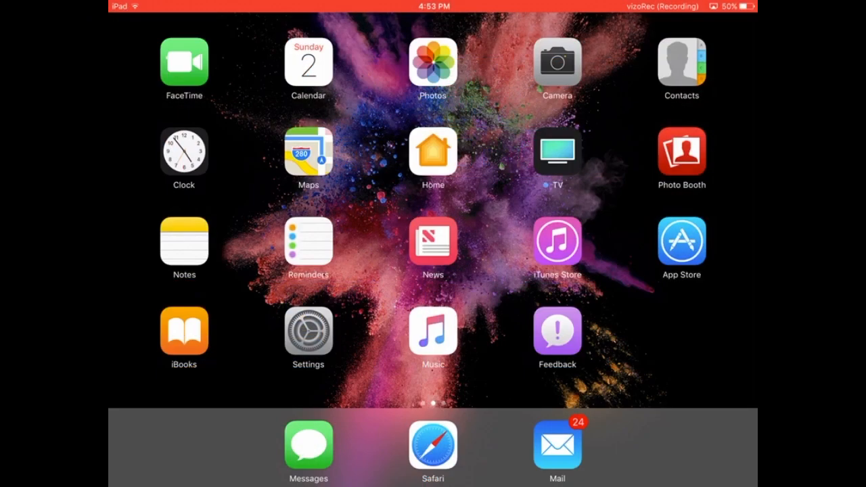
Step: Launch Safari from the dock on the iPad Home Screen
{"action": "left_click", "coordinate": [432, 448]}
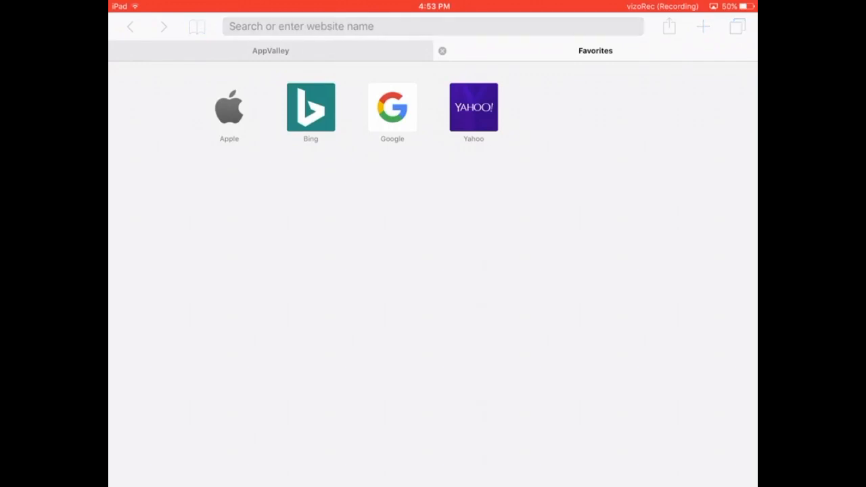
Step: Enter appvalley.vip in Safari's address bar
{"action": "left_click", "coordinate": [426, 26]}
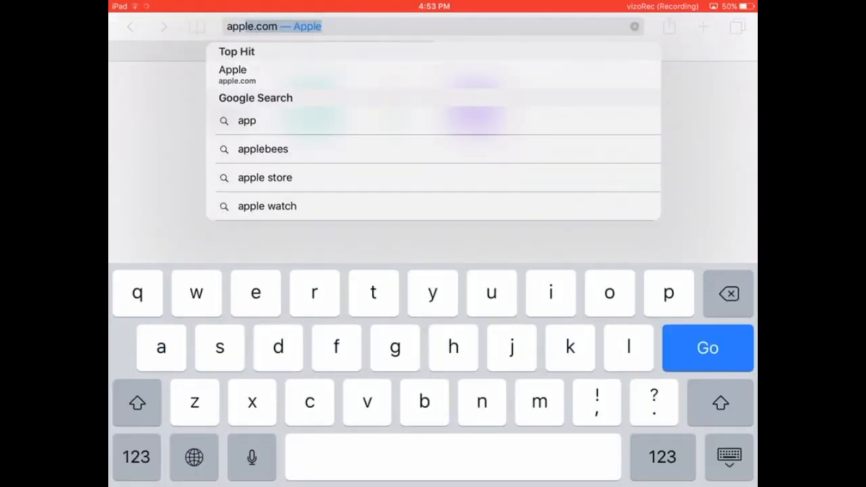
{"action": "type", "text": "appvalley"}
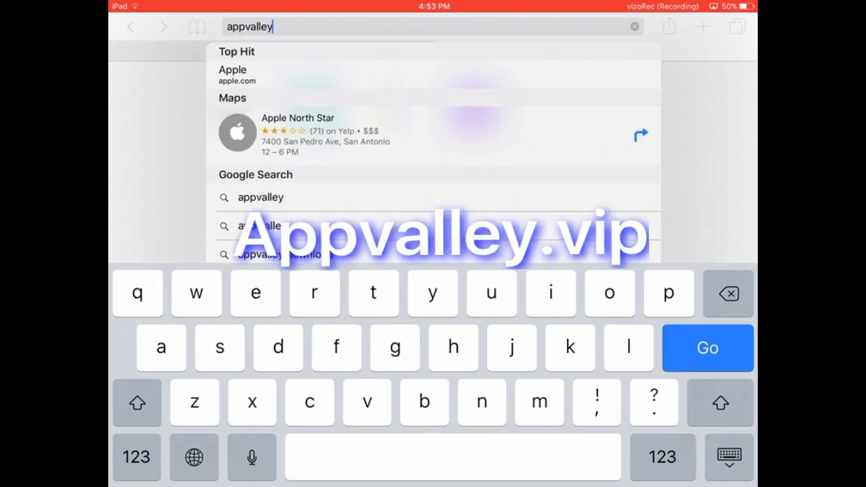
{"action": "type", "text": ".vip"}
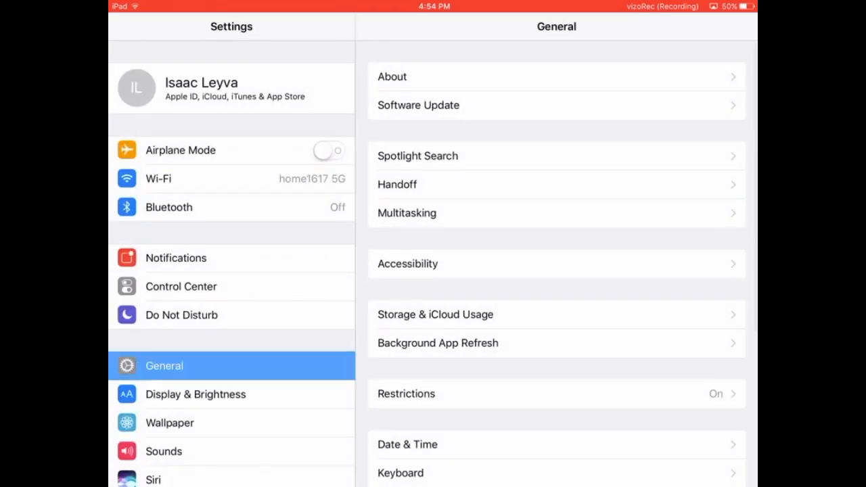
Step: Scroll the General settings page and open Device Management
{"action": "scroll", "scroll_direction": "down", "scroll_amount": 3}
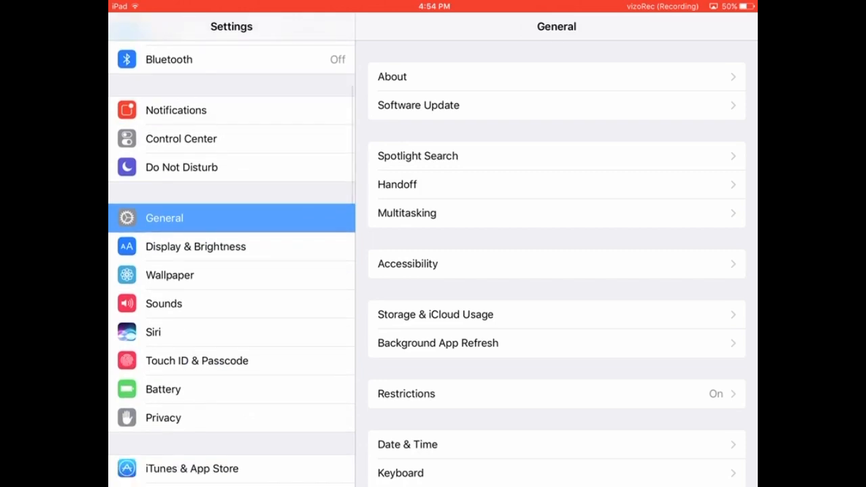
{"action": "scroll", "scroll_direction": "down", "scroll_amount": 3}
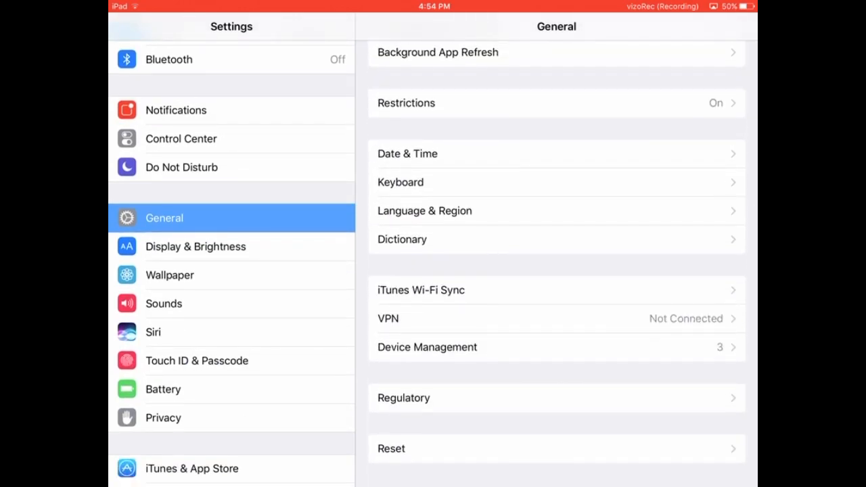
{"action": "left_click", "coordinate": [427, 347]}
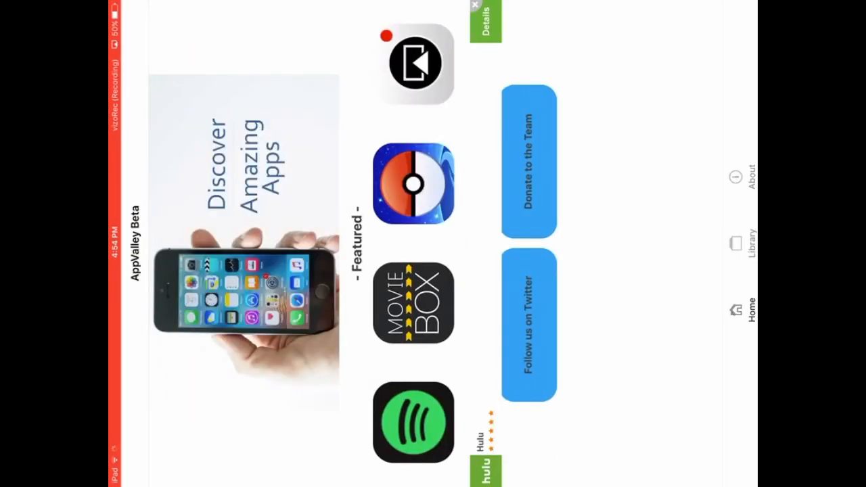
Step: Open AppValley's app Library and browse the Apps list for AirShou
{"action": "left_click", "coordinate": [735, 242]}
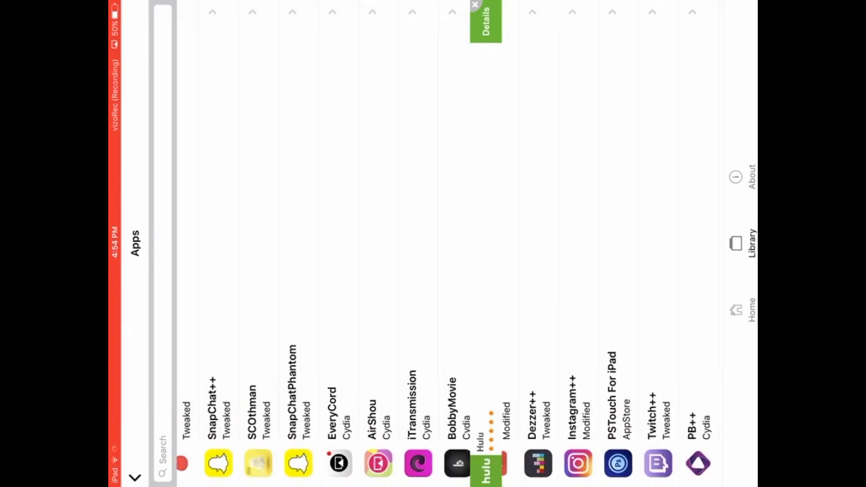
{"action": "scroll", "scroll_direction": "left", "scroll_amount": 3}
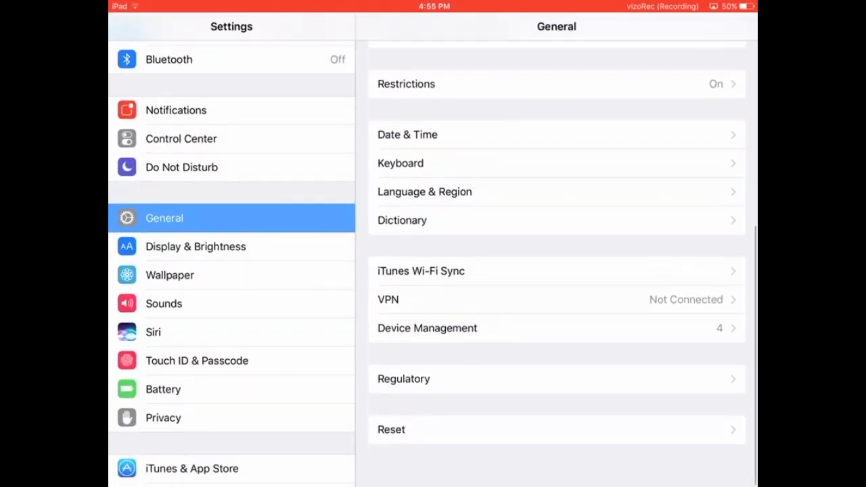
Step: Trust the Shanghai BpSoft Information Technology profile under Device Management
{"action": "left_click", "coordinate": [428, 328]}
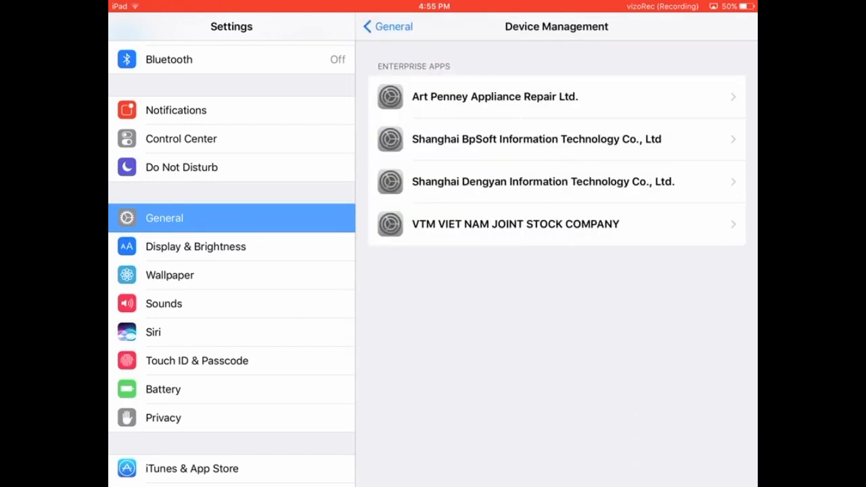
{"action": "left_click", "coordinate": [557, 138]}
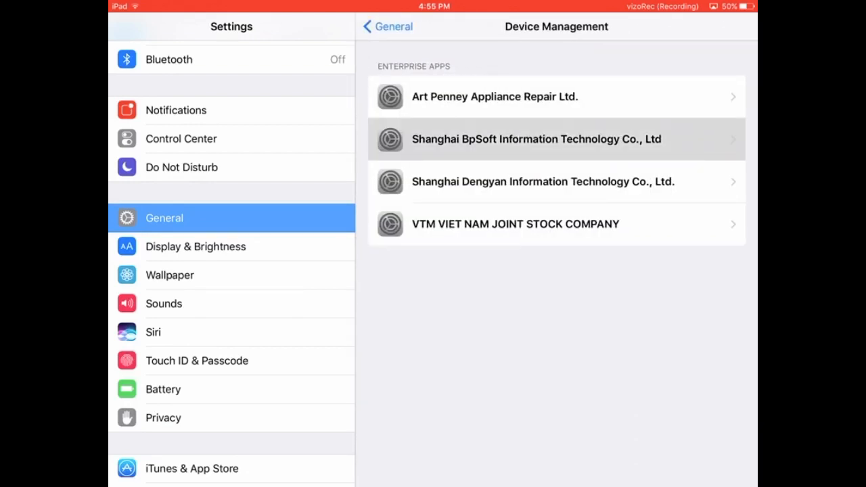
{"action": "left_click", "coordinate": [556, 139]}
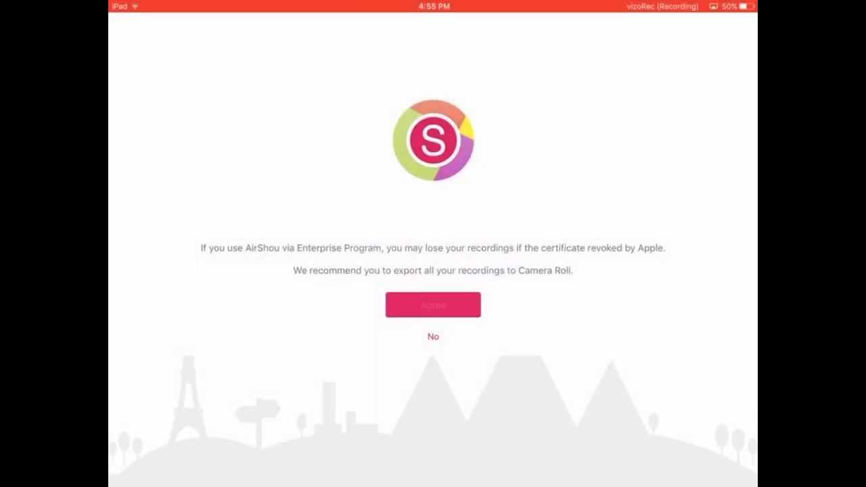
Step: Agree to AirShou's certificate warning and dismiss the follow-us alert with OK
{"action": "left_click", "coordinate": [433, 305]}
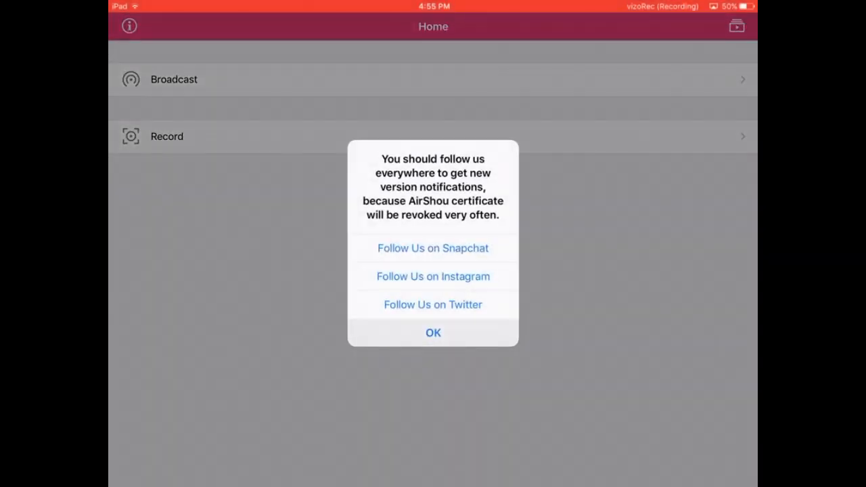
{"action": "left_click", "coordinate": [433, 333]}
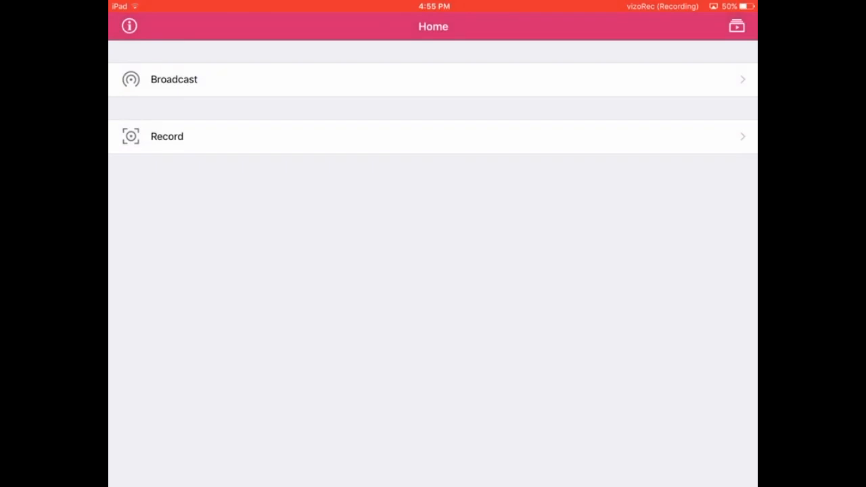